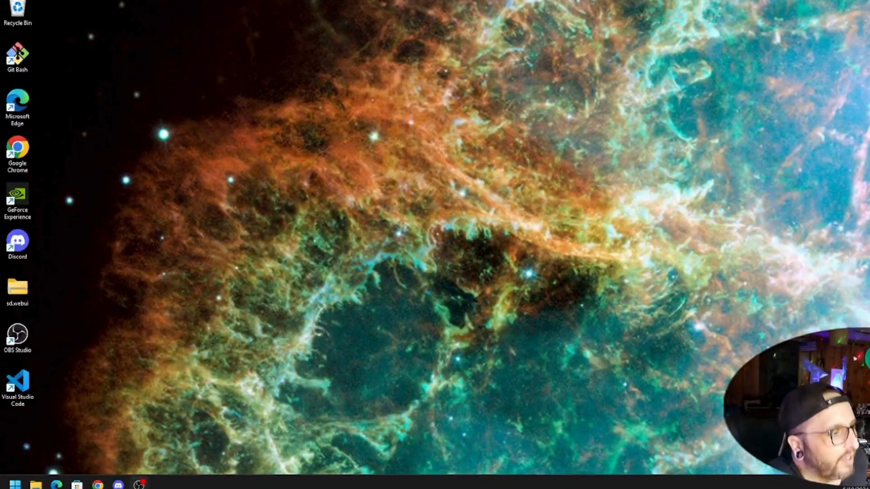
mouse_move(400, 382)
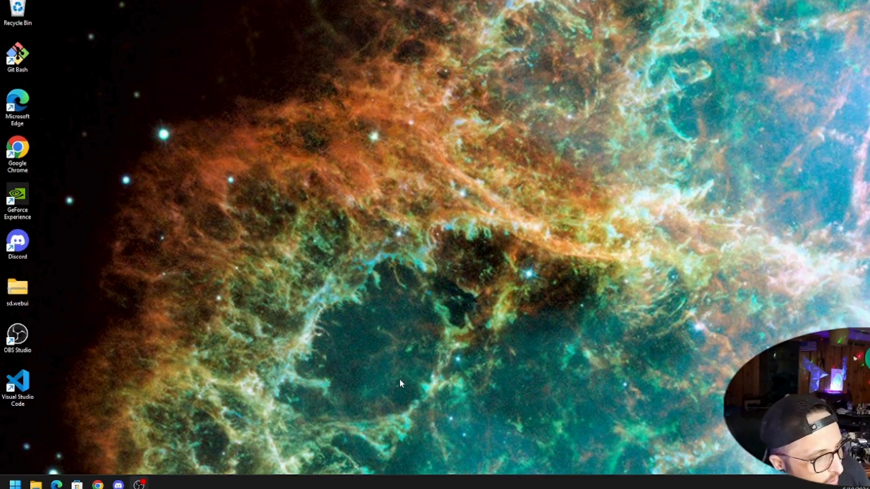
Step: Restore the browser to full screen and select the stable-diffusion-webui repository URL
click(97, 484)
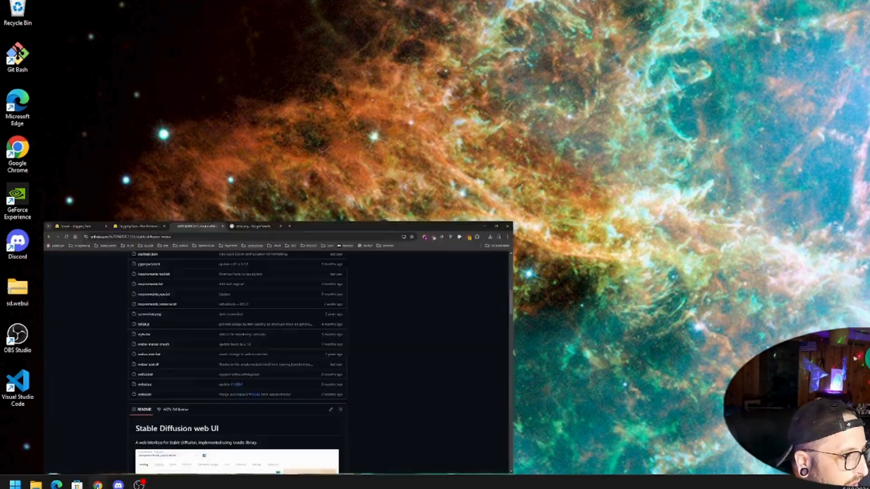
click(497, 226)
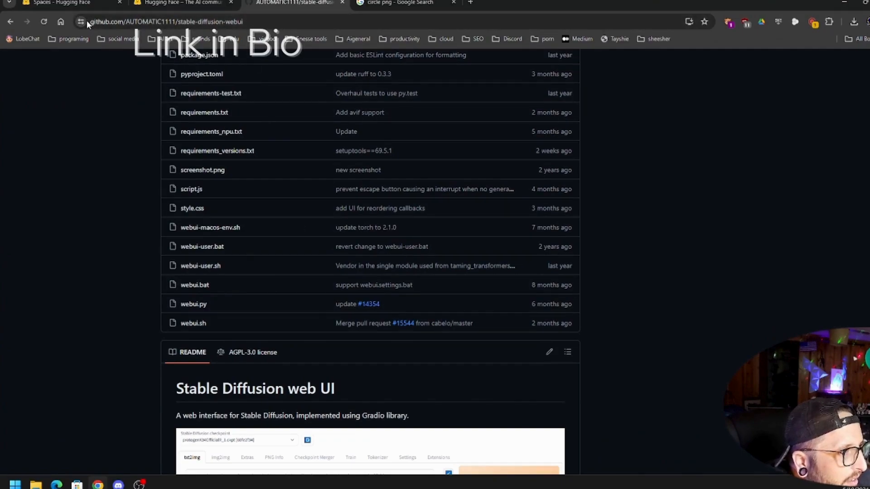
click(167, 21)
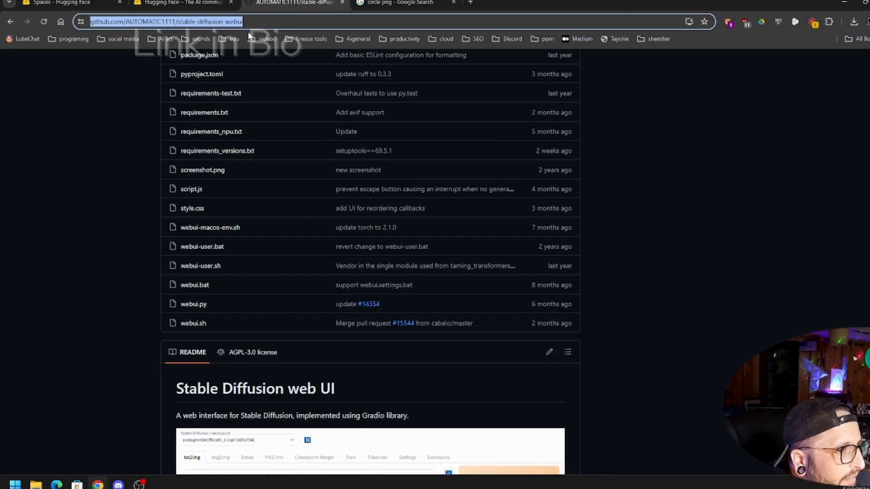
Step: Scroll through the README down to the Installation and Running section
scroll(up, 3)
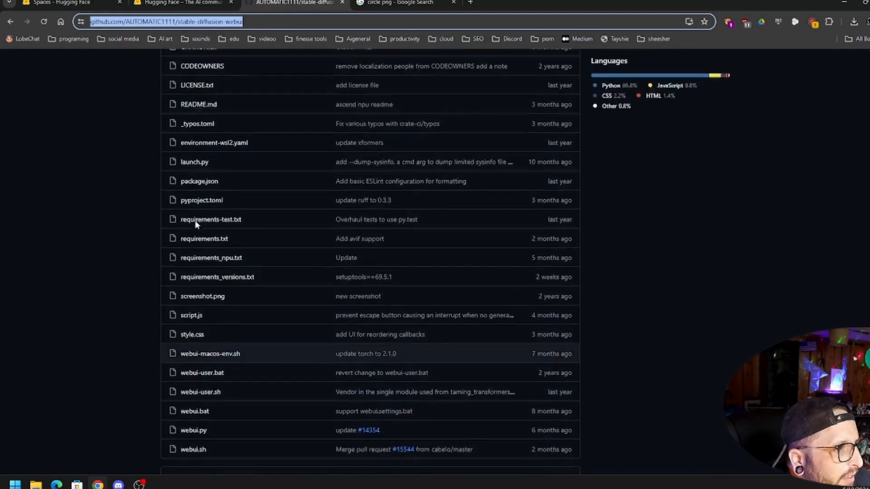
scroll(up, 3)
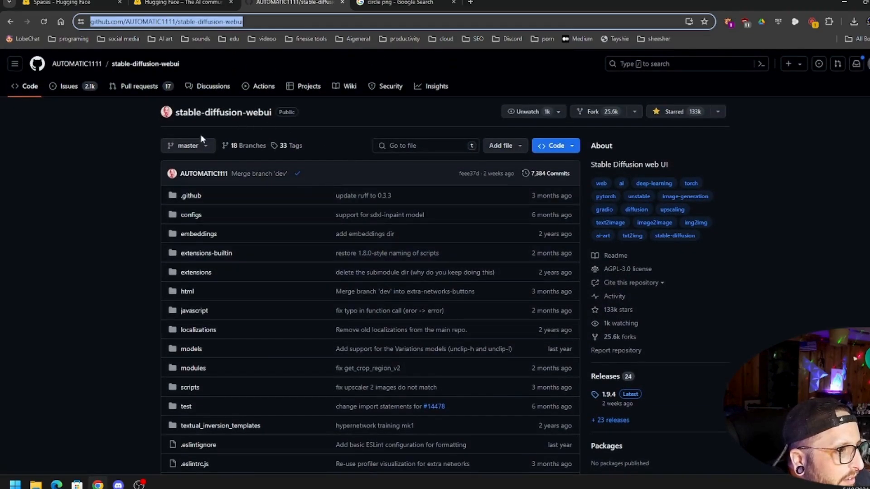
scroll(down, 3)
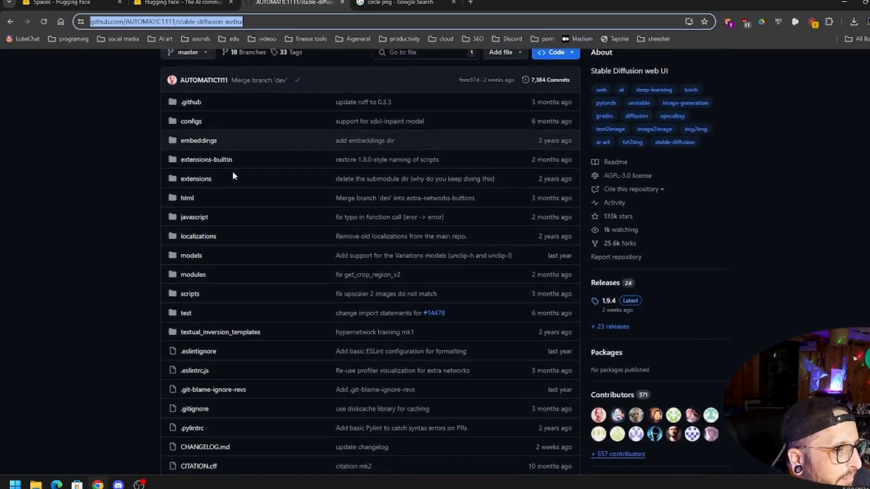
scroll(down, 3)
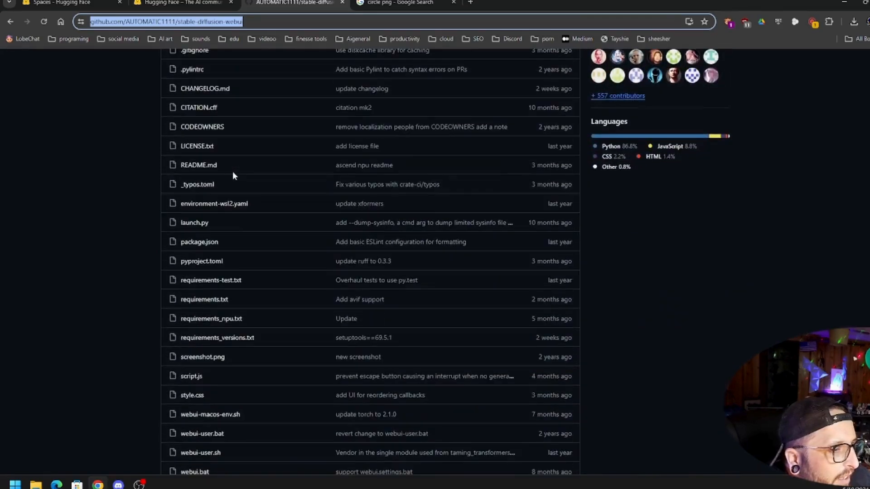
scroll(down, 3)
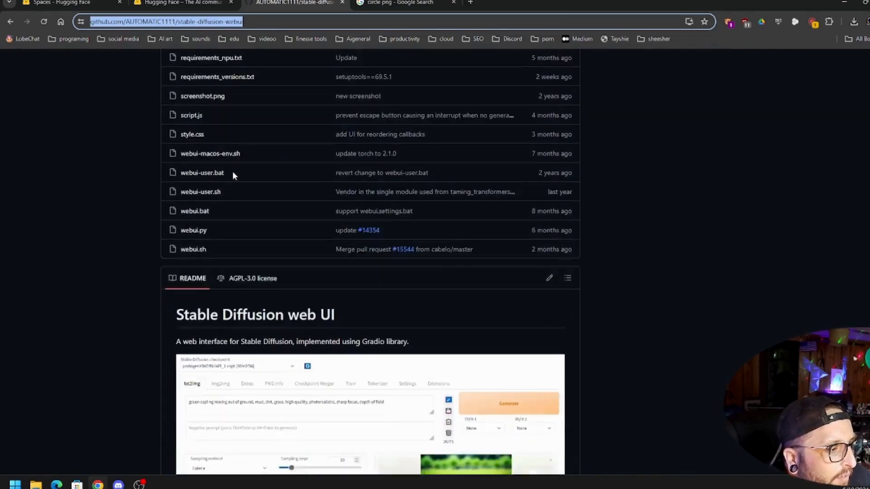
scroll(down, 3)
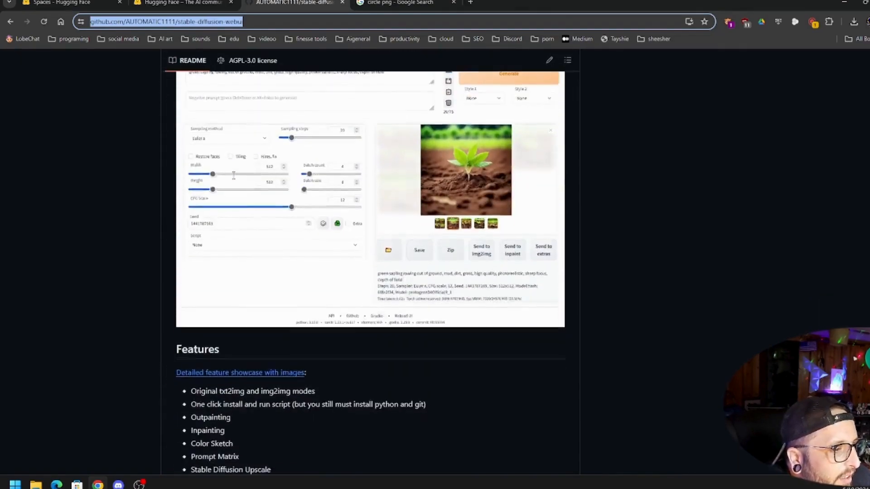
scroll(down, 3)
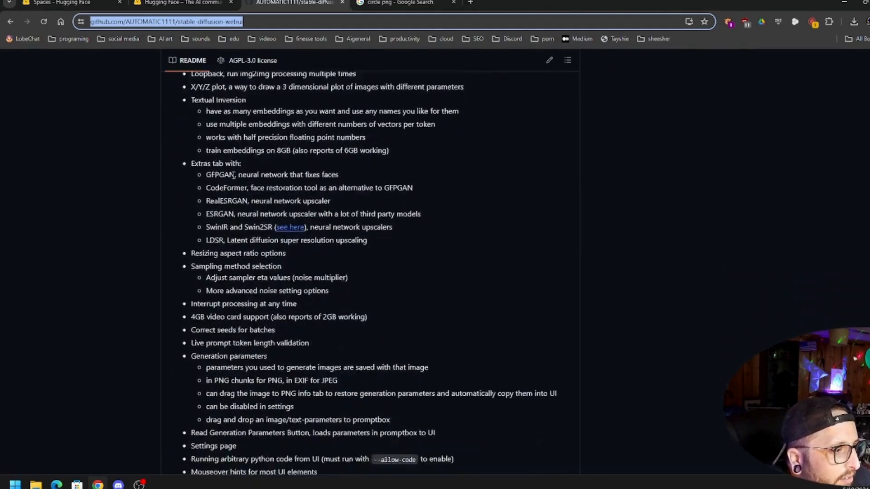
scroll(up, 3)
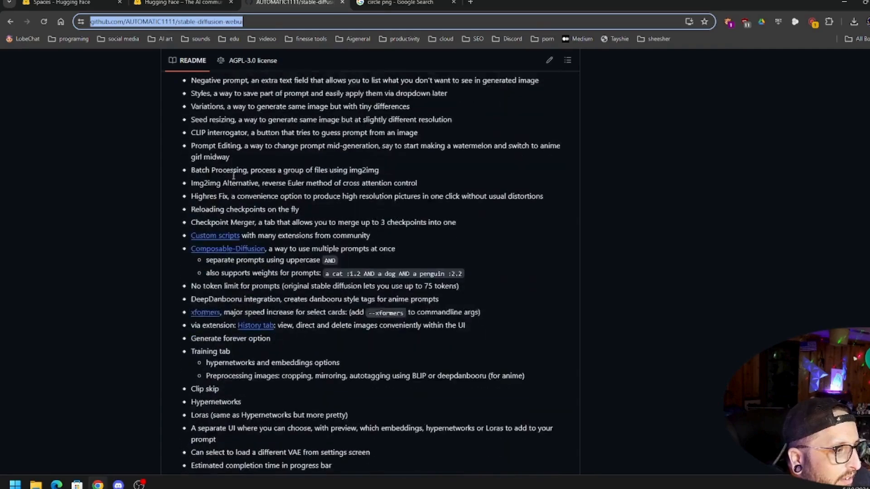
scroll(down, 3)
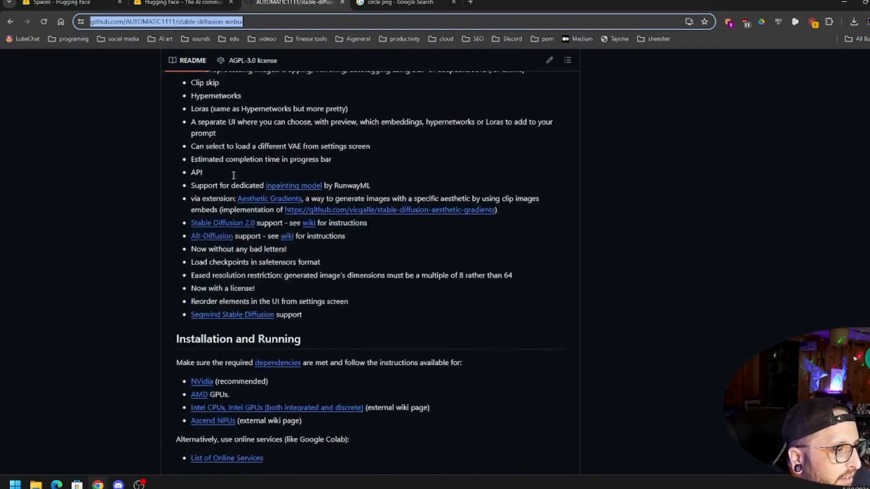
scroll(down, 3)
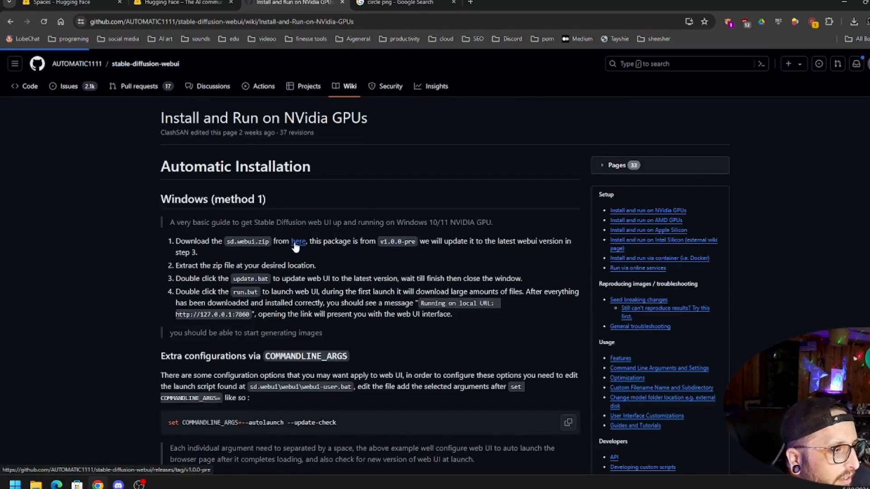
Step: Go to the v1.0.0-pre release page and download the sd.webui.zip asset
click(298, 241)
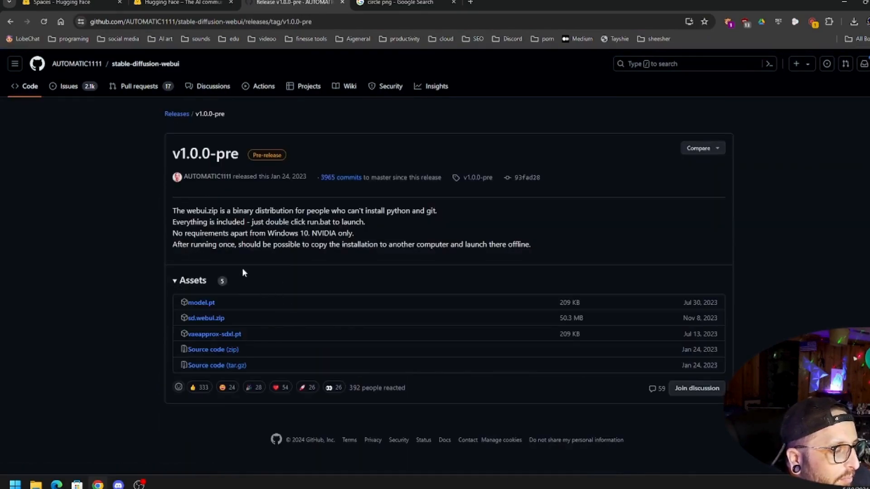
mouse_move(239, 315)
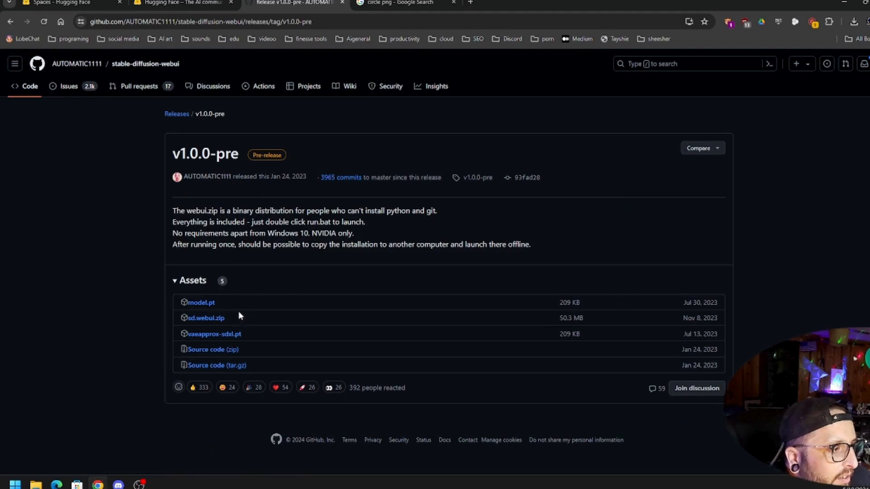
mouse_move(186, 324)
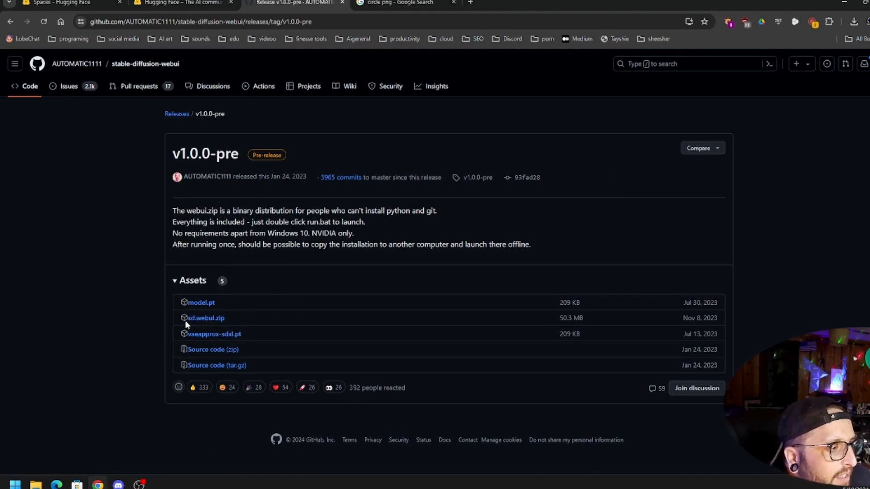
mouse_move(206, 319)
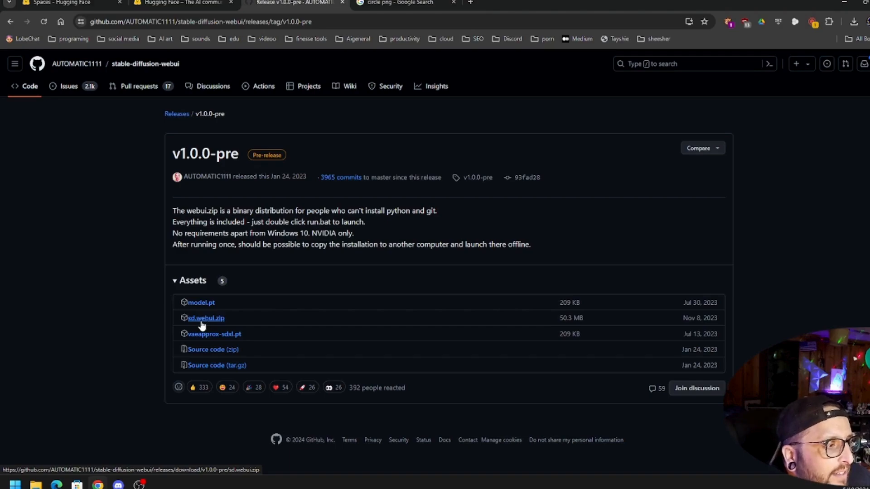
double_click(206, 318)
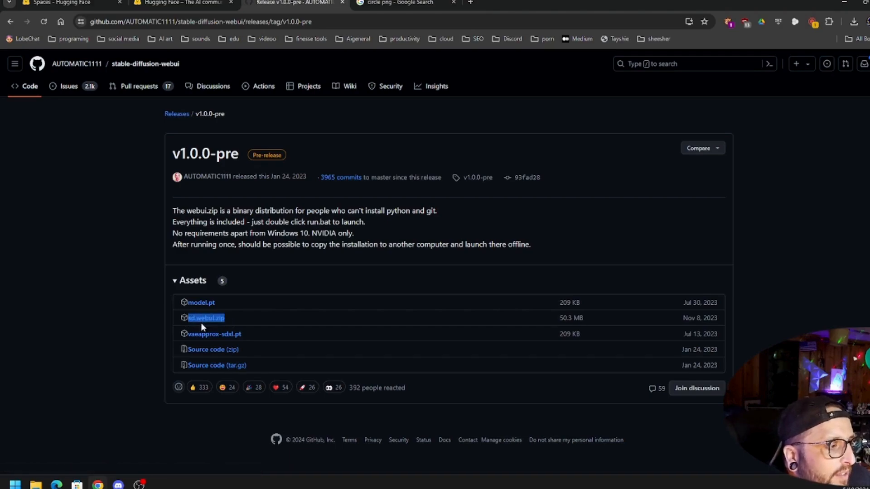
mouse_move(436, 238)
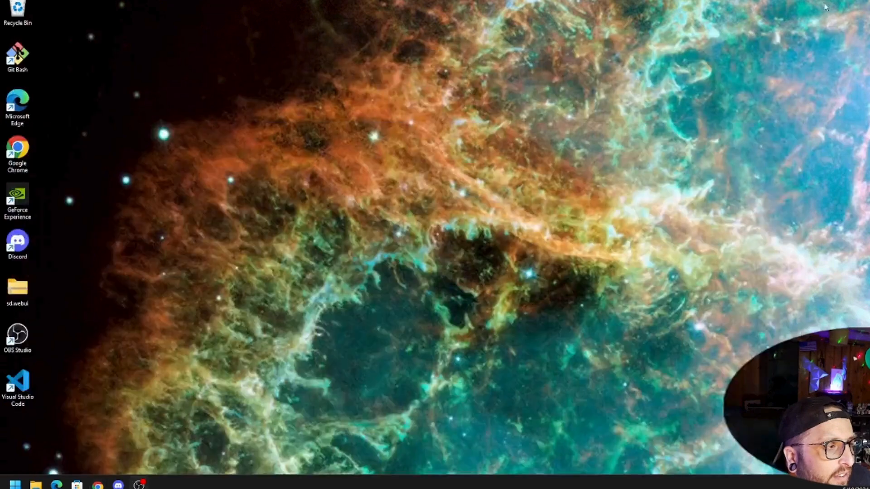
mouse_move(334, 243)
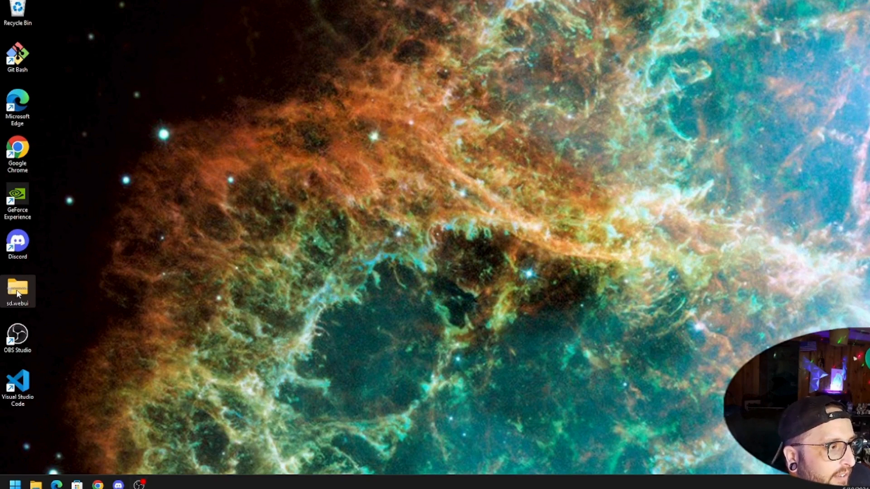
mouse_move(681, 212)
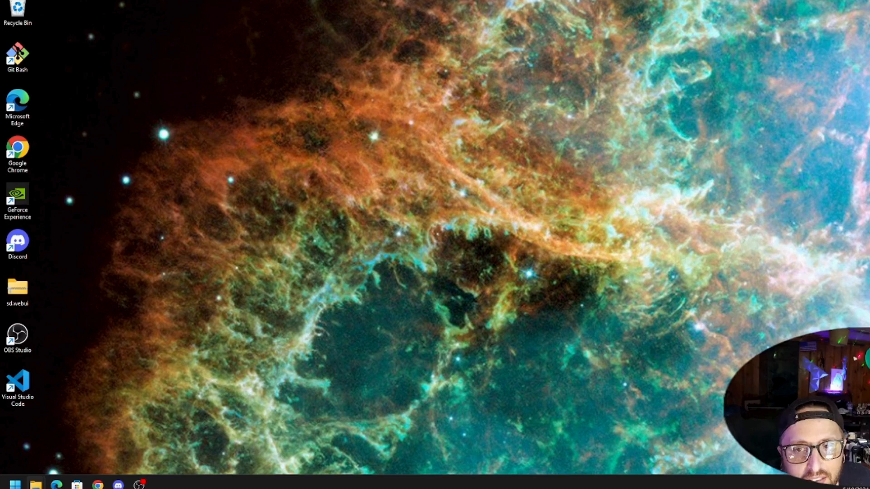
Step: Extract sd.webui.zip to the Desktop and switch to the extracted sd.webui folder
double_click(17, 288)
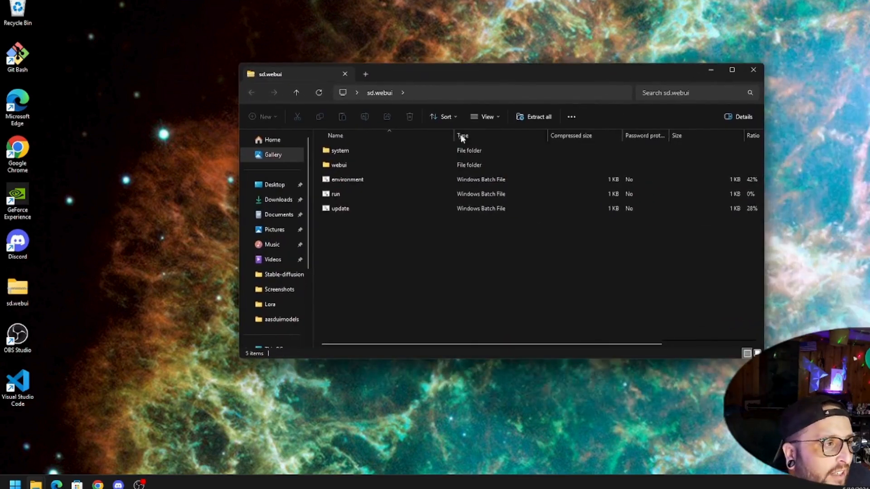
mouse_move(458, 162)
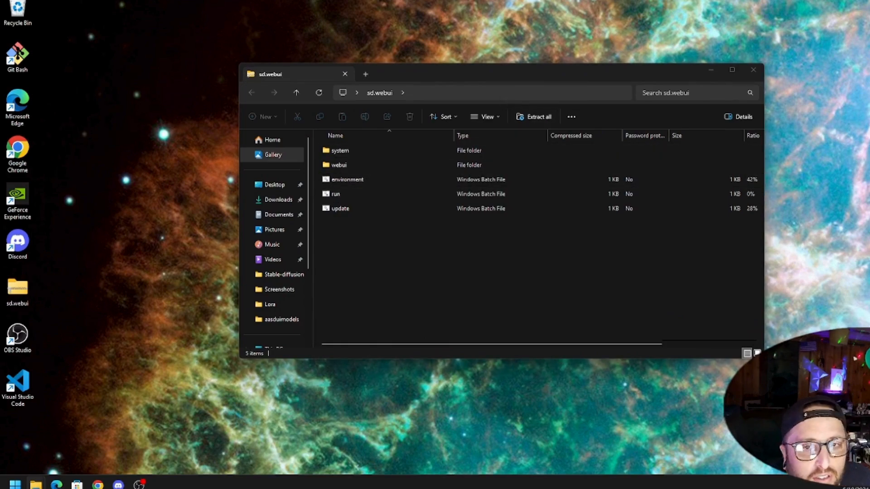
click(537, 117)
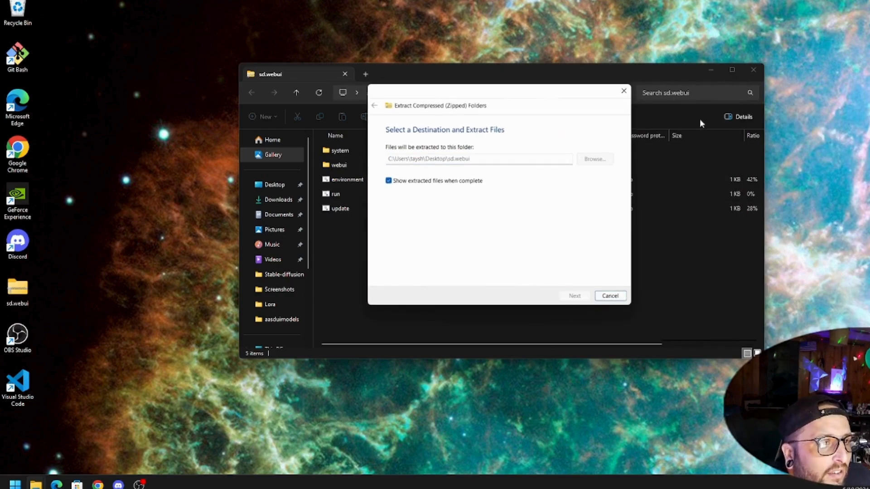
click(610, 295)
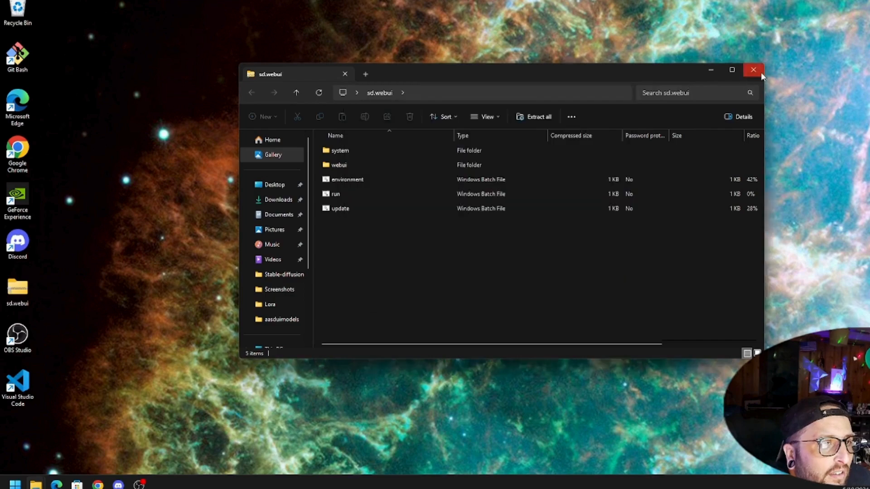
click(537, 117)
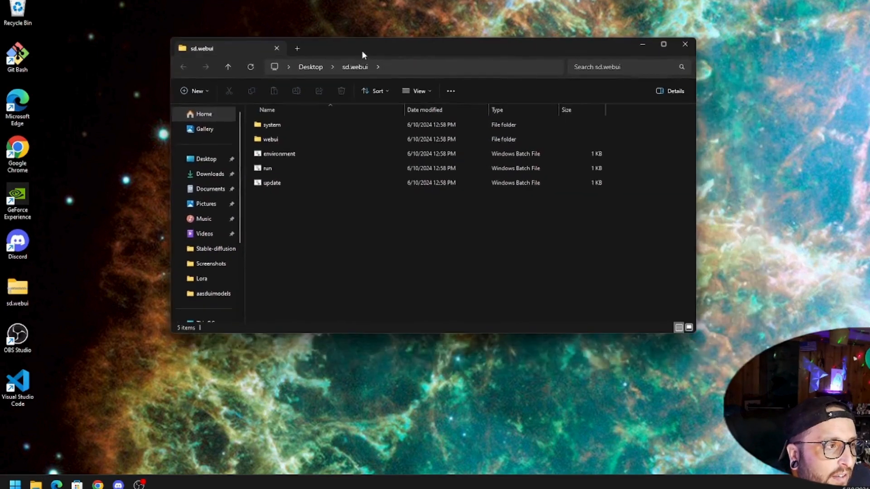
Step: Run update.bat, approving its security warning without future prompts, then select run.bat
click(271, 182)
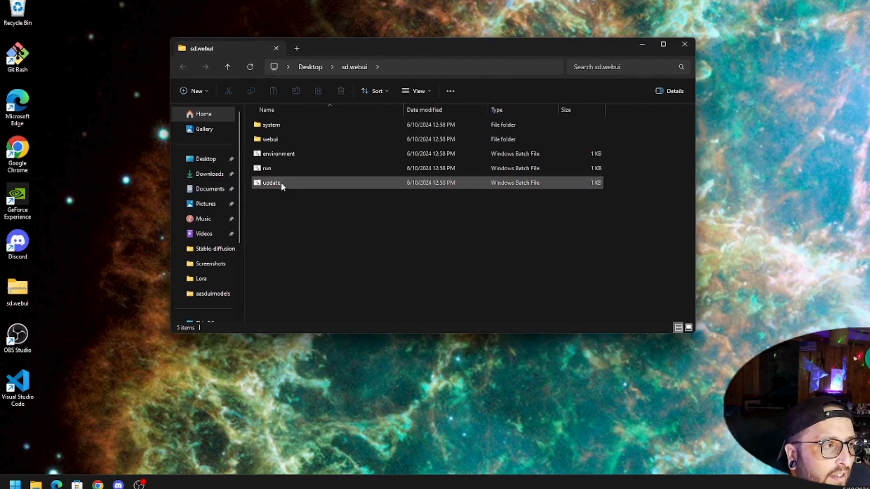
double_click(271, 182)
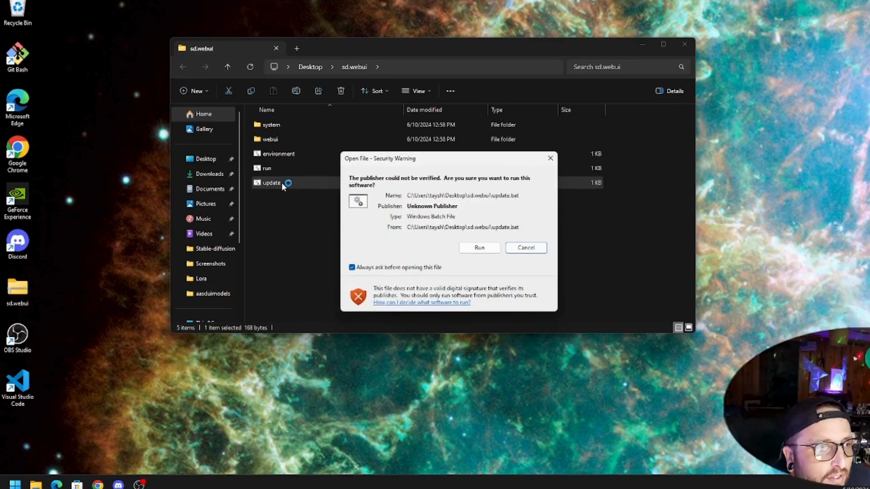
click(351, 267)
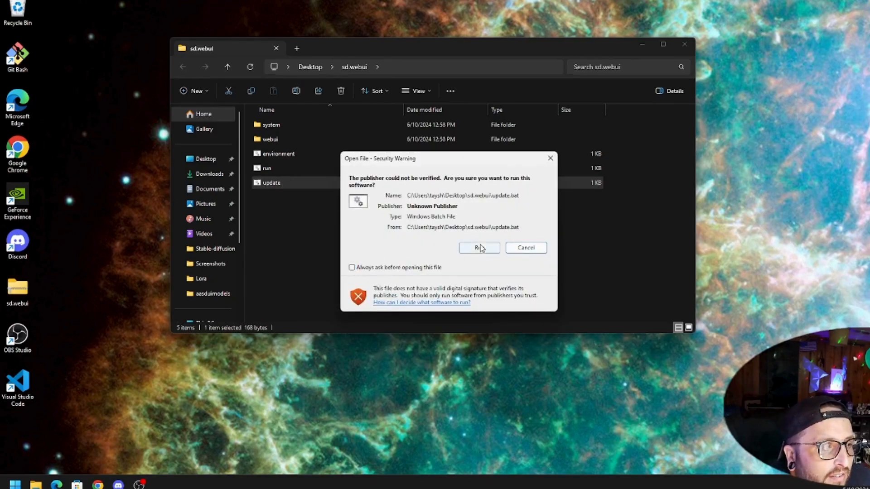
click(478, 248)
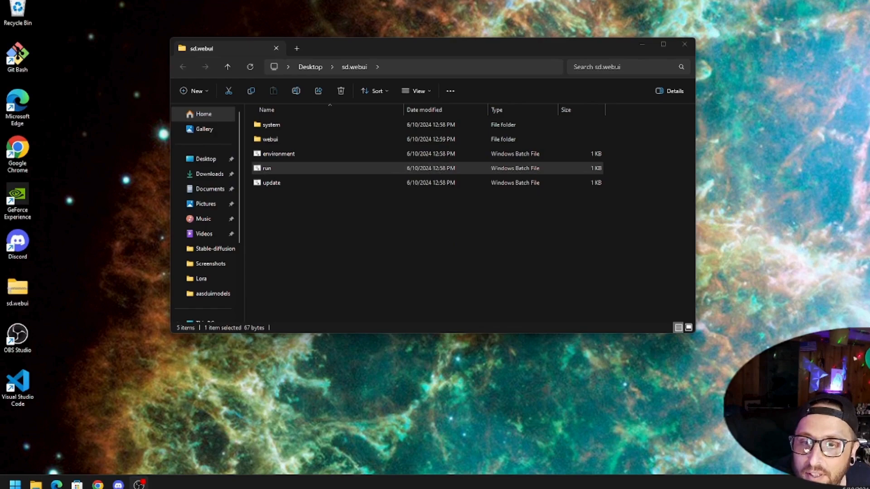
click(271, 124)
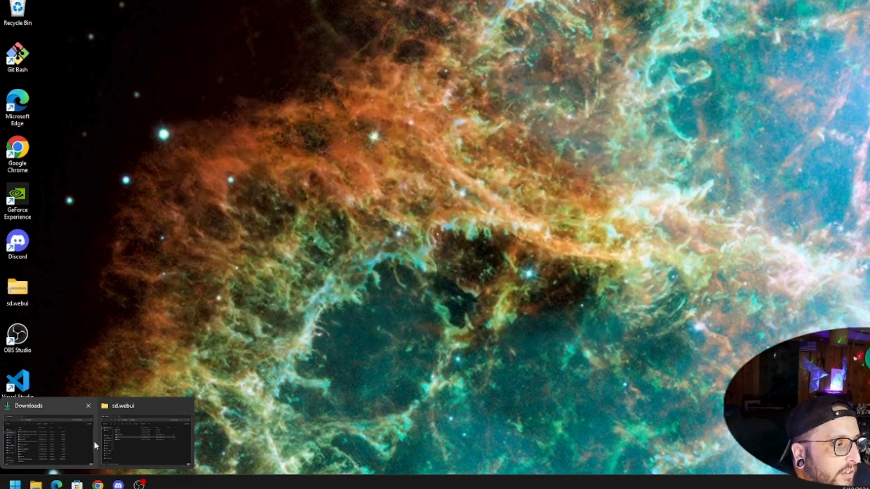
Step: Add a second File Explorer tab in the sd.webui window showing the Documents folder
click(145, 439)
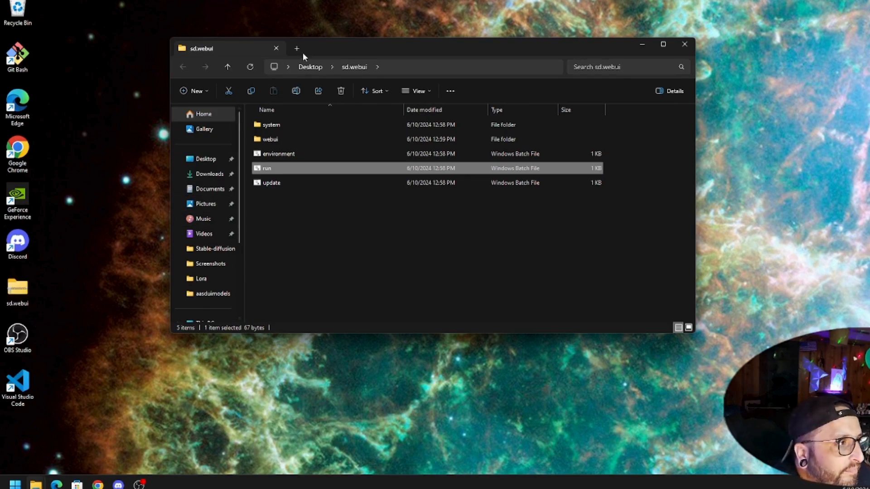
click(297, 48)
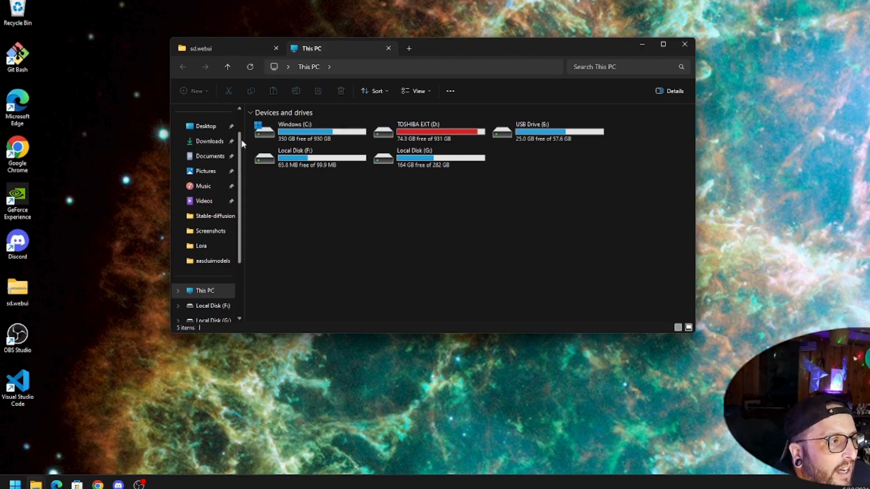
click(209, 156)
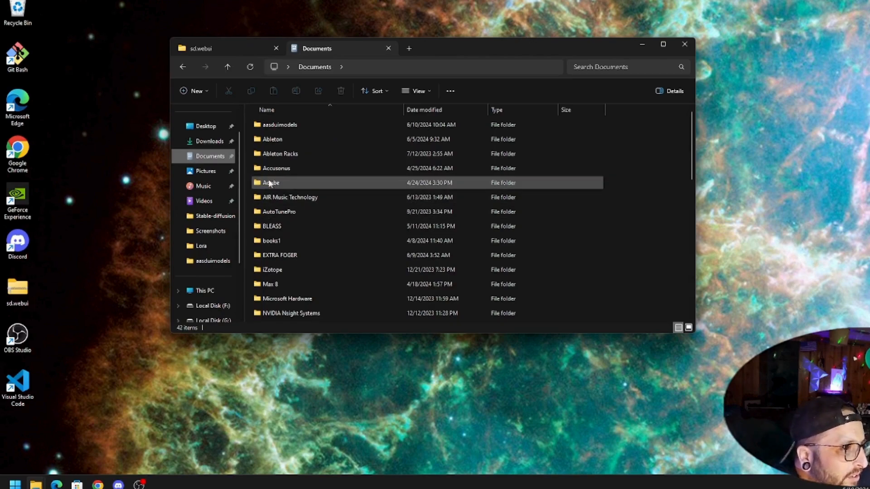
scroll(down, 3)
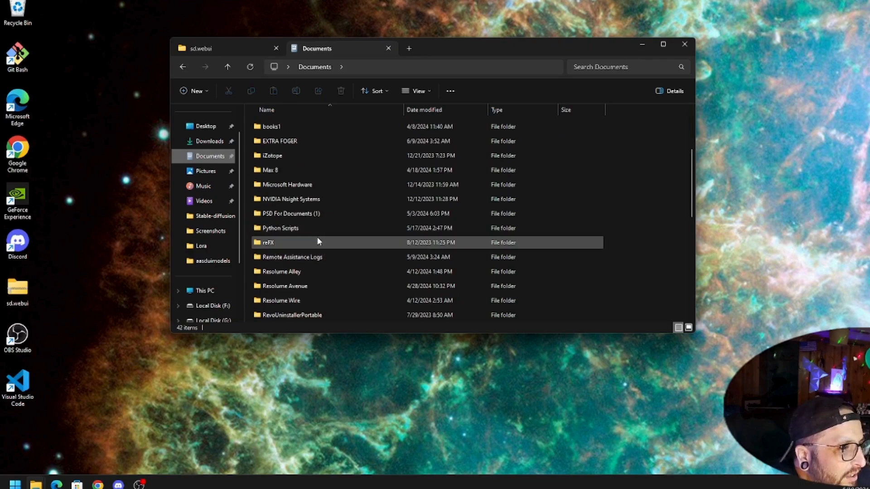
scroll(up, 3)
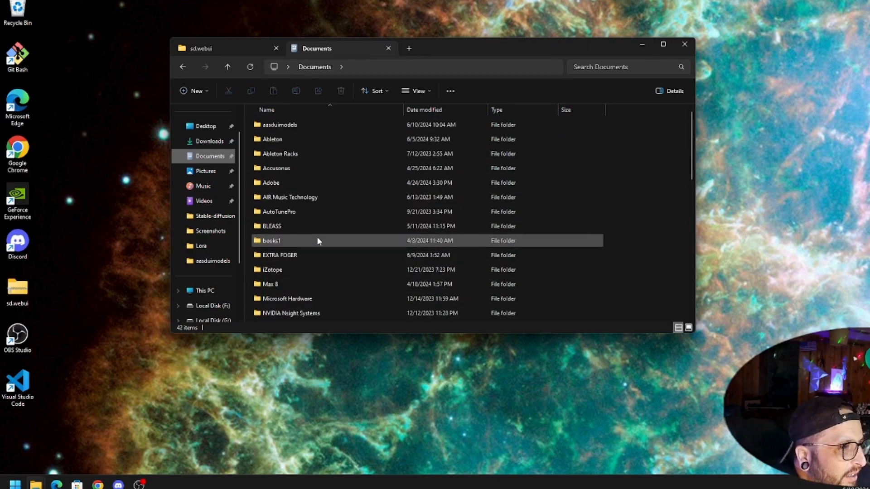
Step: Copy the ArtToon .safetensors checkpoint from Documents > aasduimodels > Stable-diffusion
double_click(280, 124)
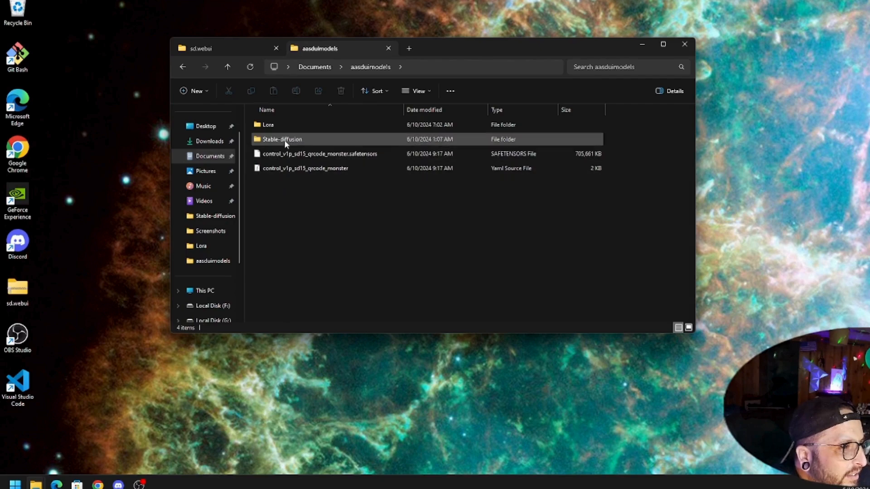
double_click(280, 140)
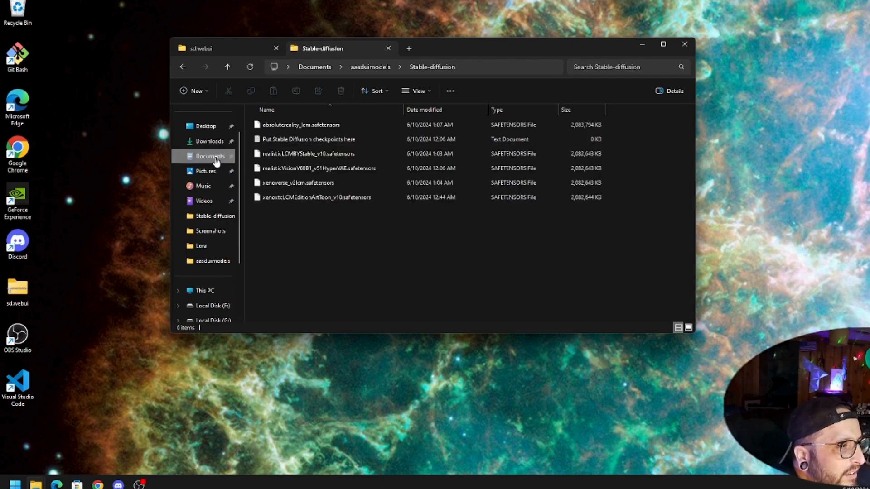
click(316, 197)
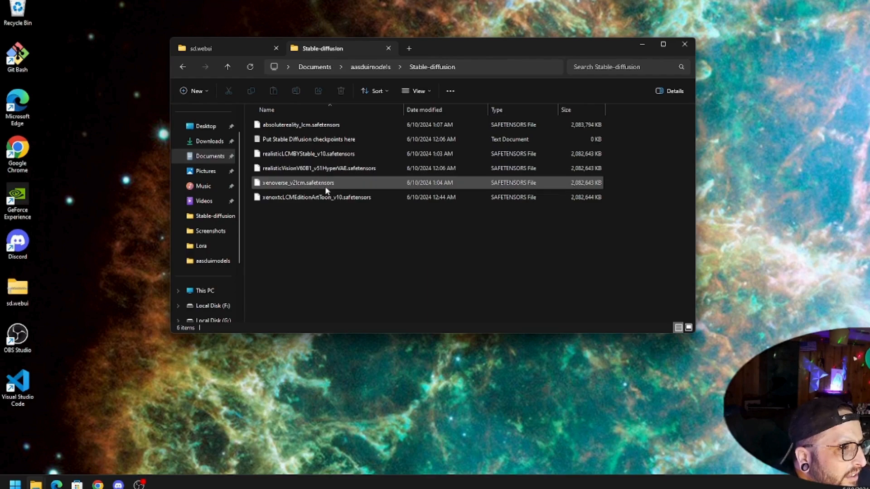
mouse_move(317, 196)
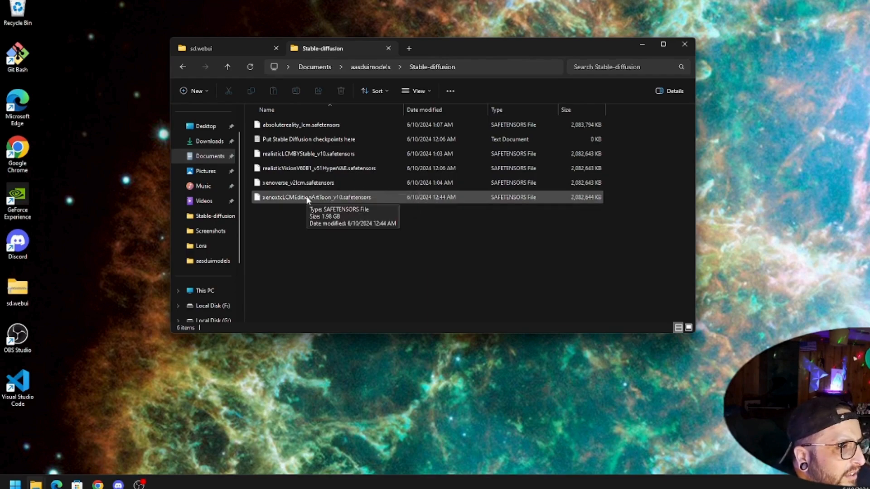
right_click(308, 196)
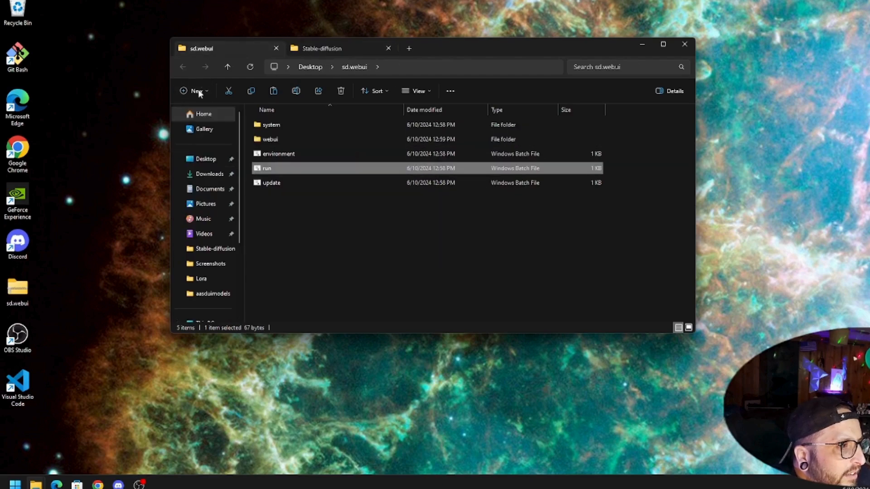
Step: Look through webui's modules and its models subfolder, then return to sd.webui
double_click(270, 139)
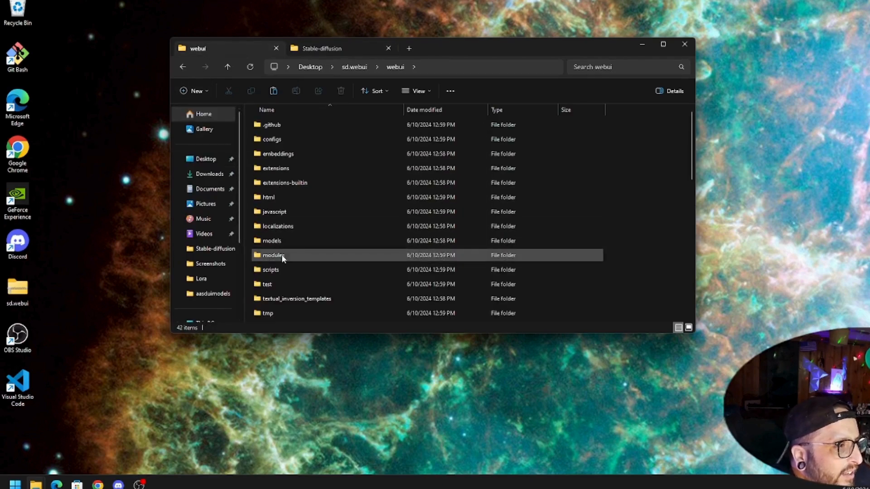
double_click(272, 254)
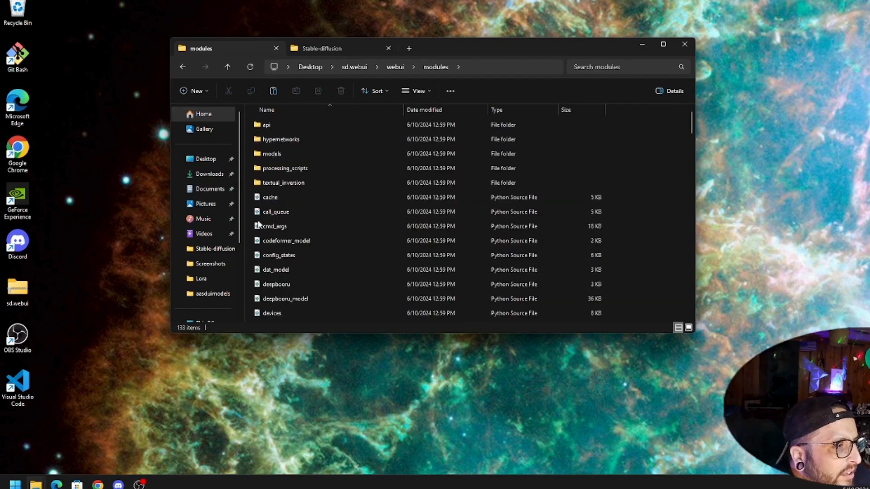
scroll(down, 3)
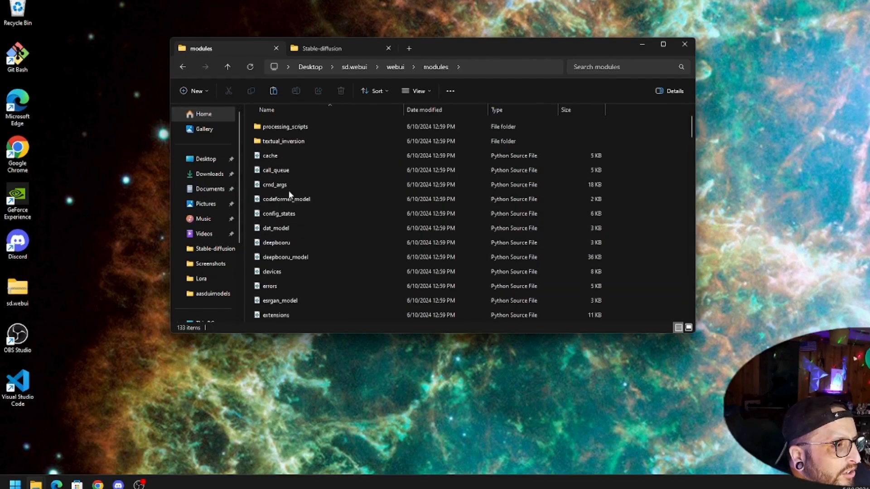
scroll(up, 3)
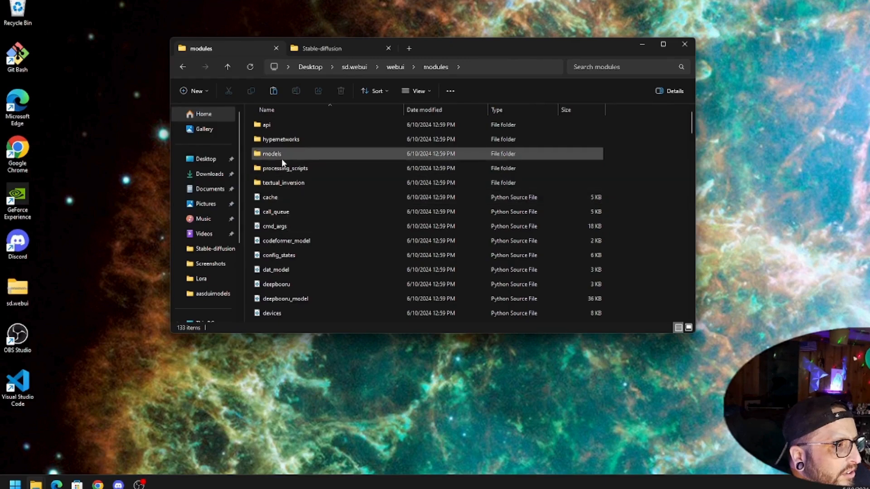
double_click(271, 154)
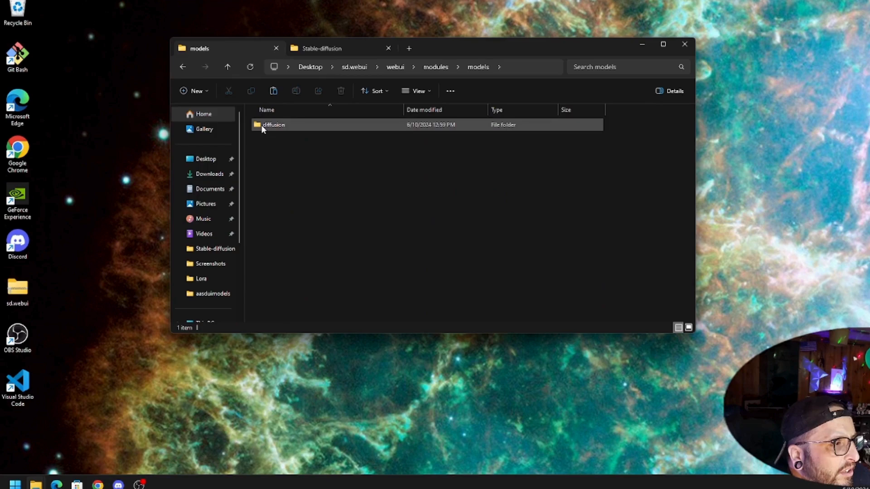
click(264, 172)
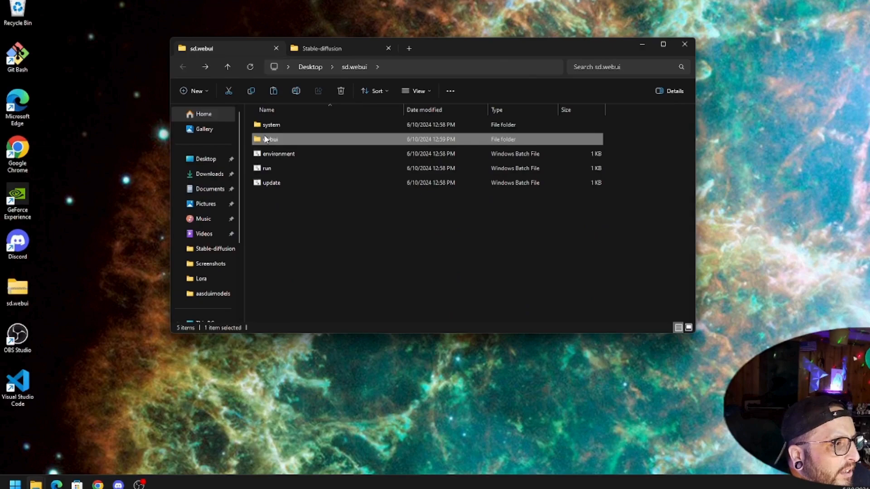
Step: Paste the ArtToon checkpoint into webui > models > Stable-diffusion and go back up to webui
double_click(270, 138)
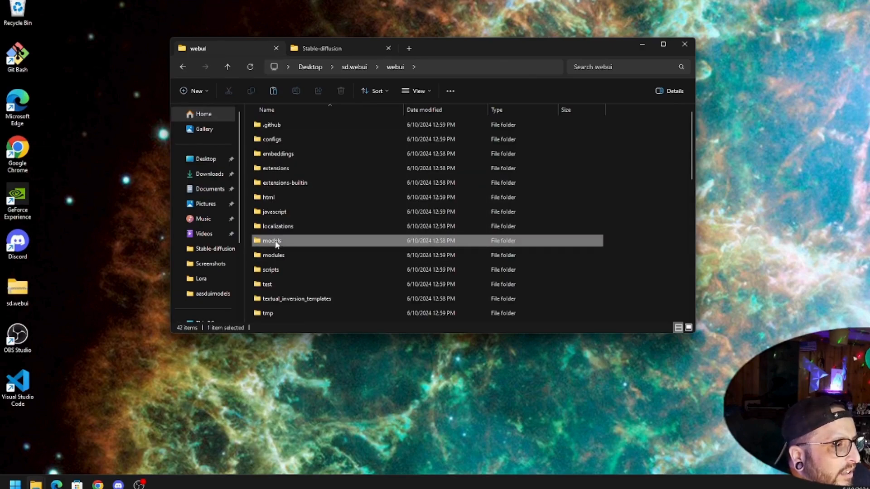
double_click(271, 240)
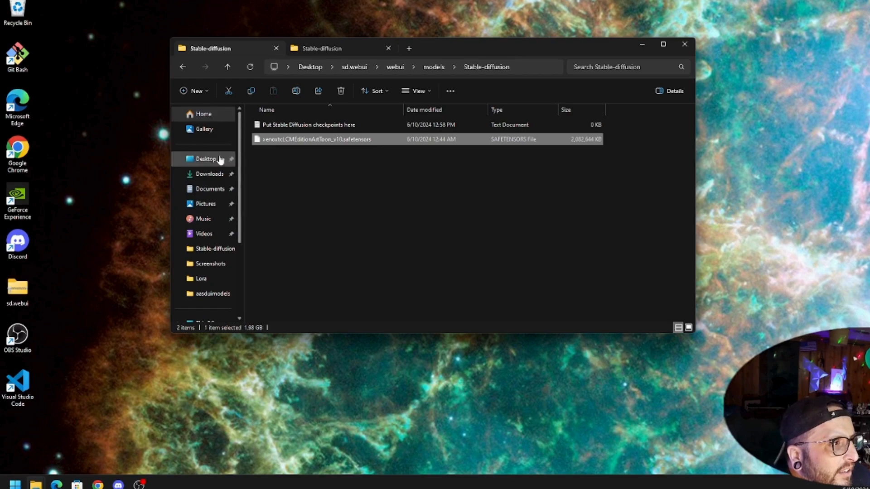
mouse_move(211, 189)
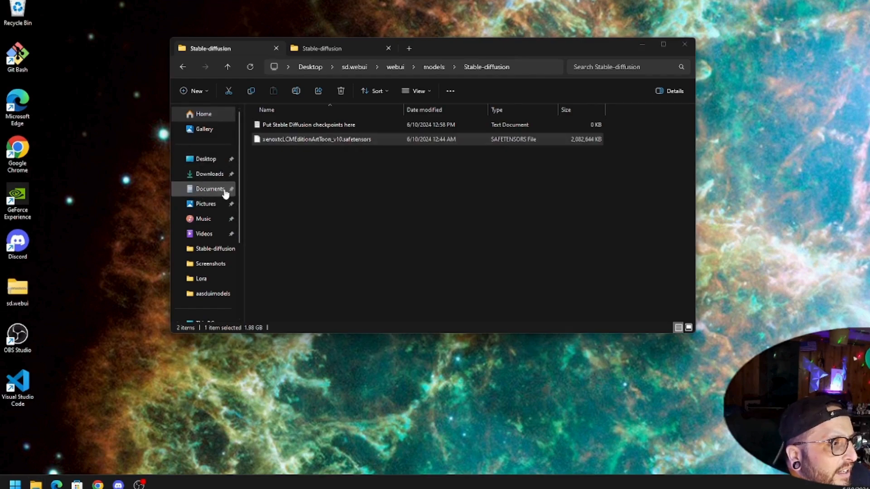
mouse_move(203, 129)
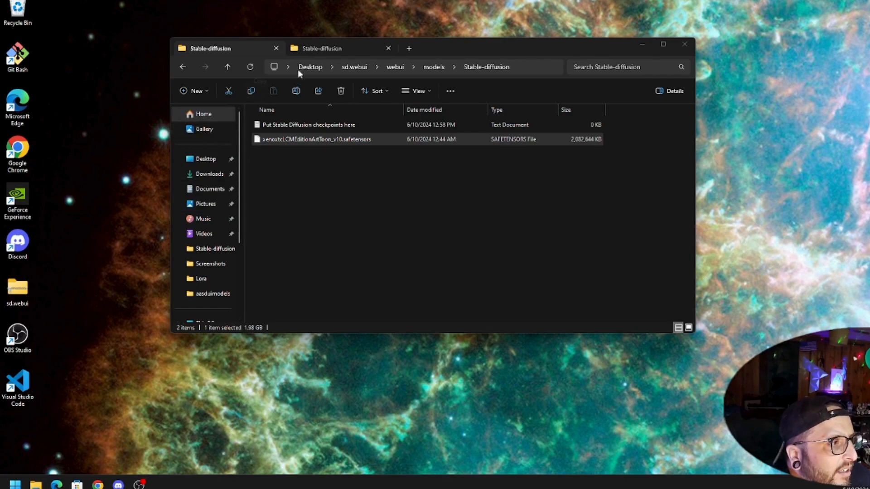
click(320, 48)
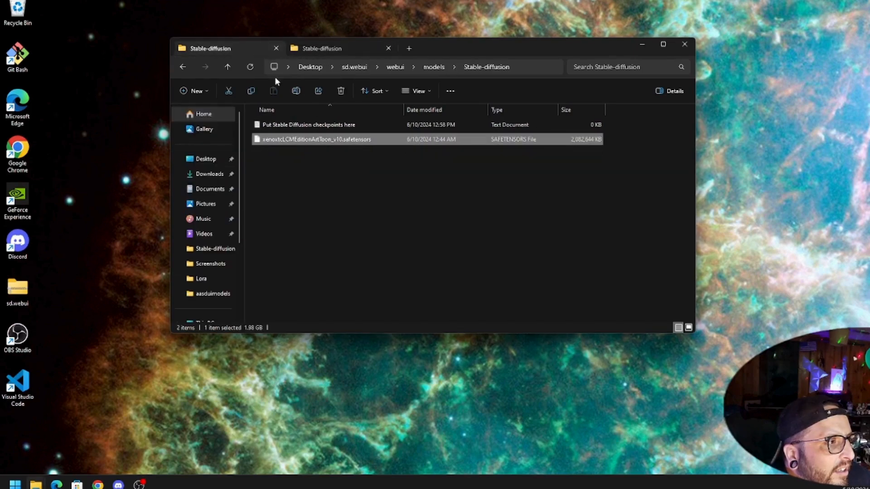
click(227, 66)
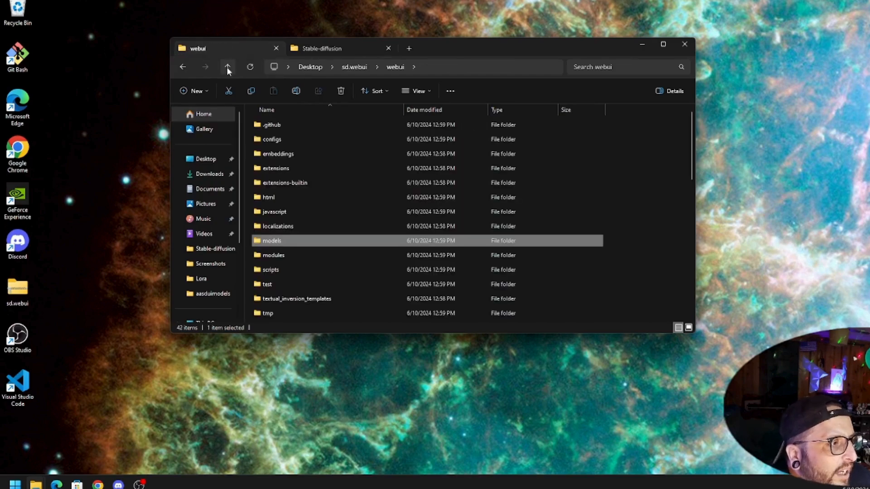
Step: Launch run.bat from sd.webui and let Command Prompt install torch, torchvision and dependencies
click(227, 66)
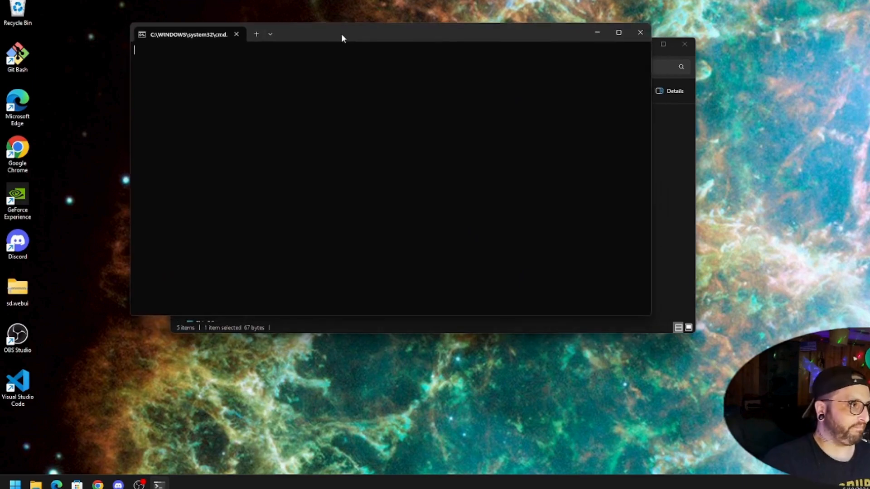
drag(341, 34, 280, 22)
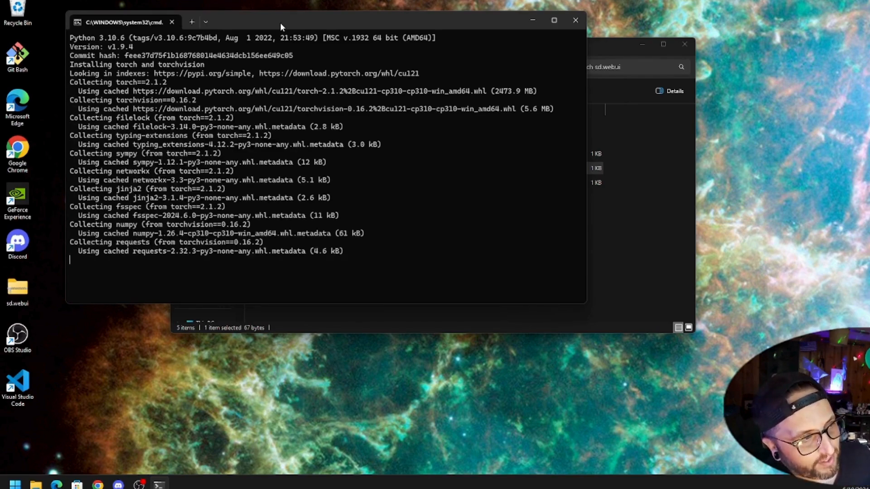
scroll(down, 3)
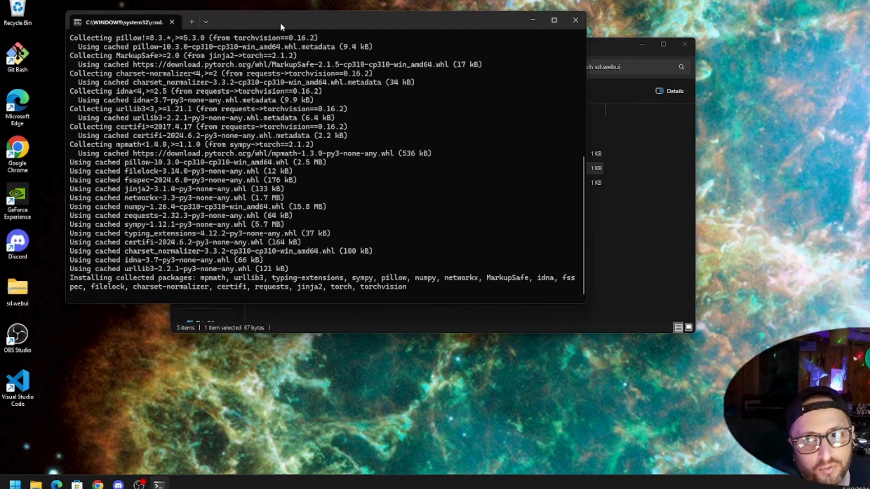
mouse_move(350, 26)
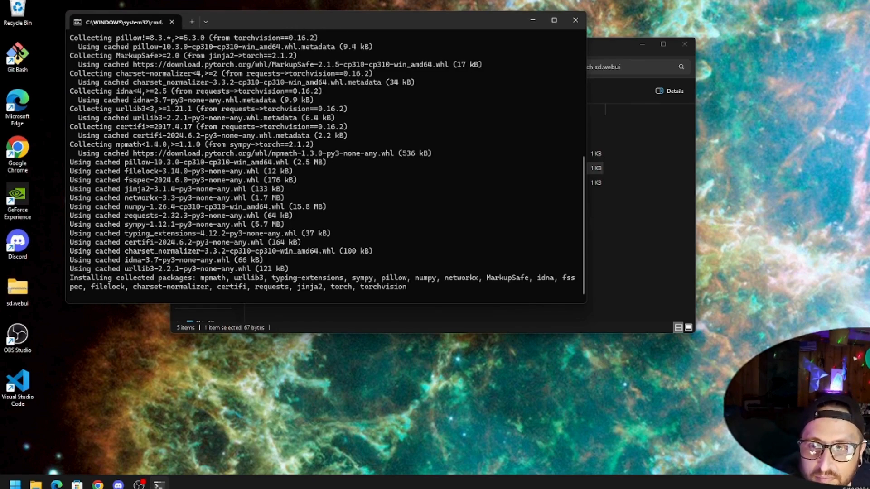
click(55, 479)
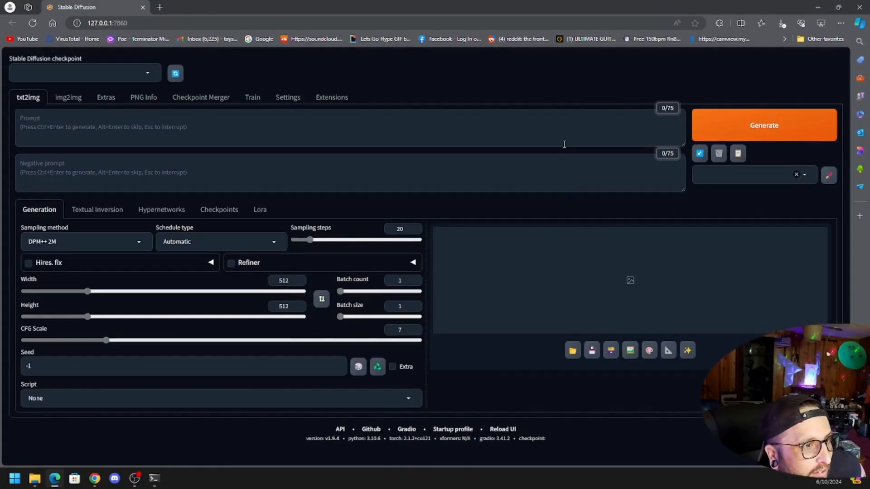
mouse_move(515, 130)
text(A man, furious at his,)
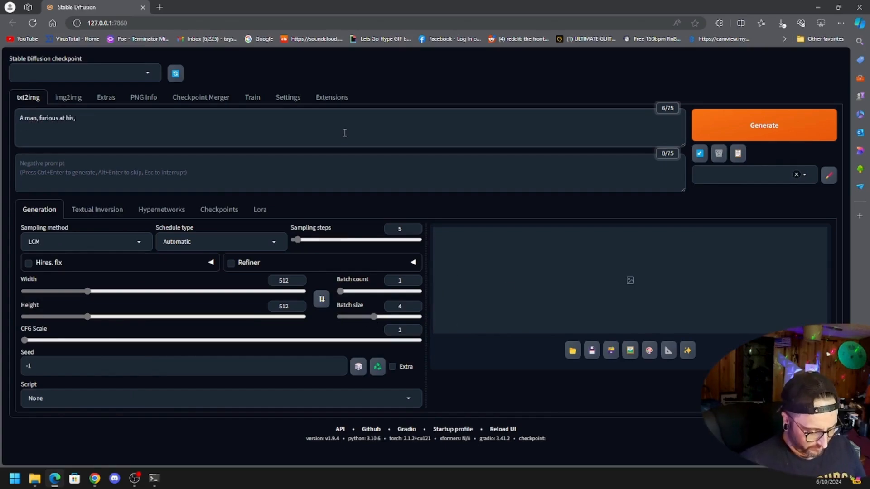
Step: Write the furious-man-at-a-computer prompt in txt2img with LCM, 5 steps, CFG 1, batch size 4
click(763, 125)
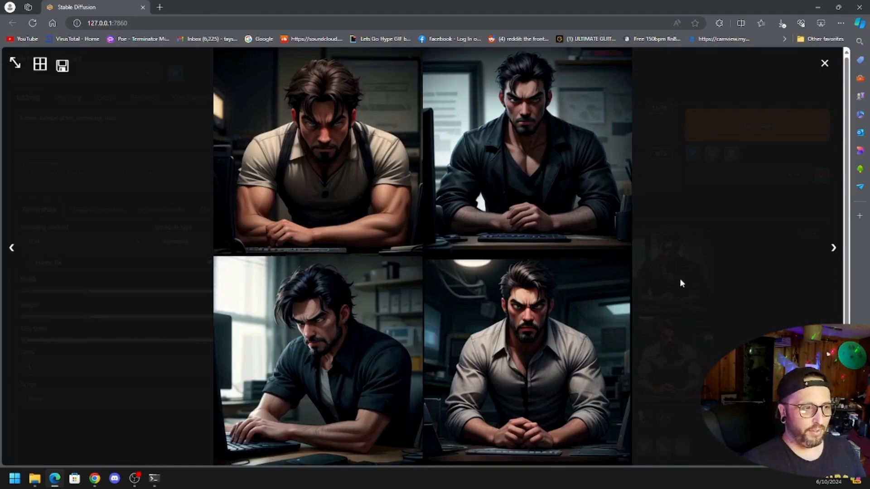
Step: View the four generated furious-man images full-size, stepping through them one at a time
click(318, 152)
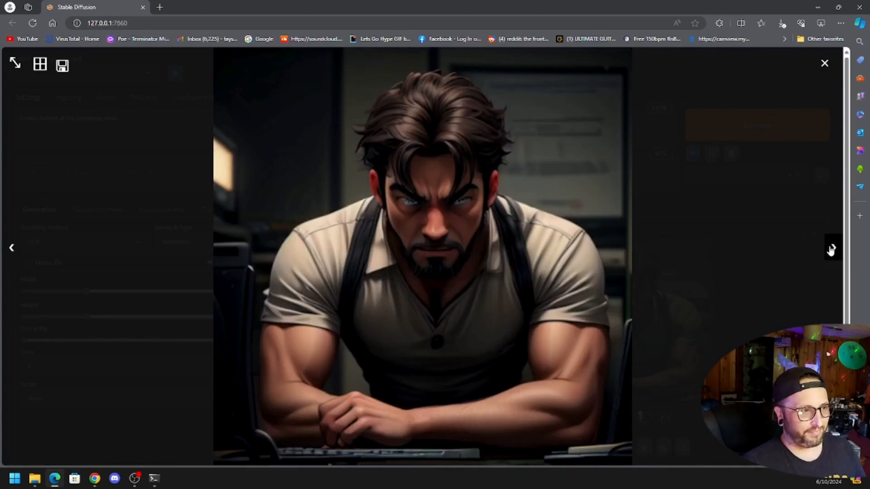
click(831, 248)
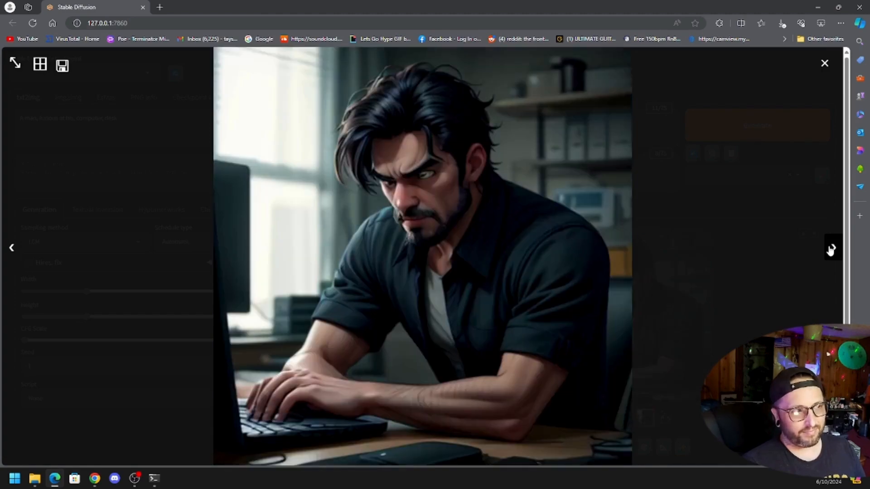